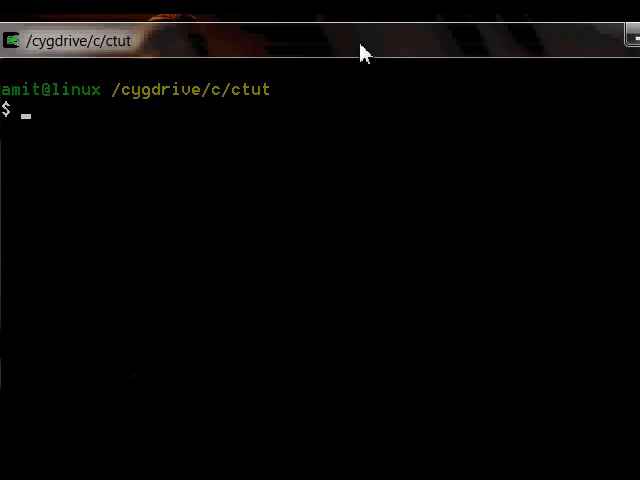
- Run echo with no arguments, then echo with three words so they print back, twice
type("ec")
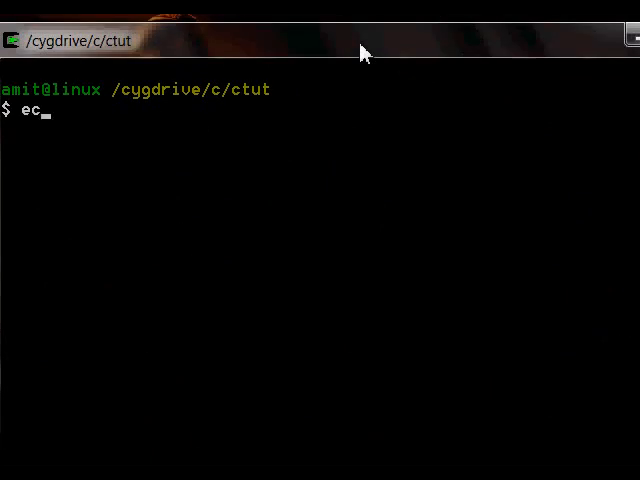
key("Return")
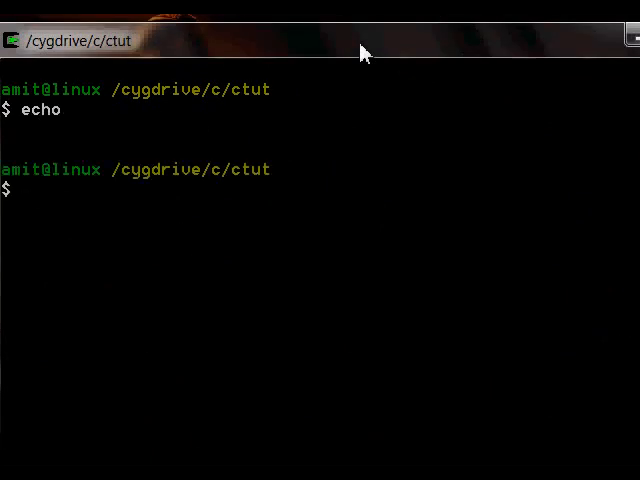
type("echo")
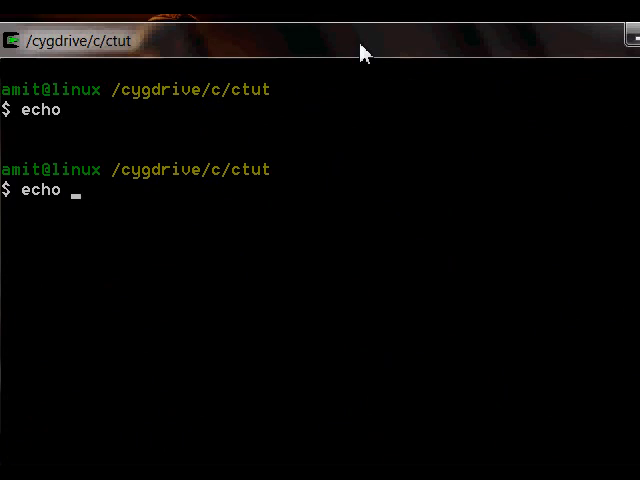
type("amit")
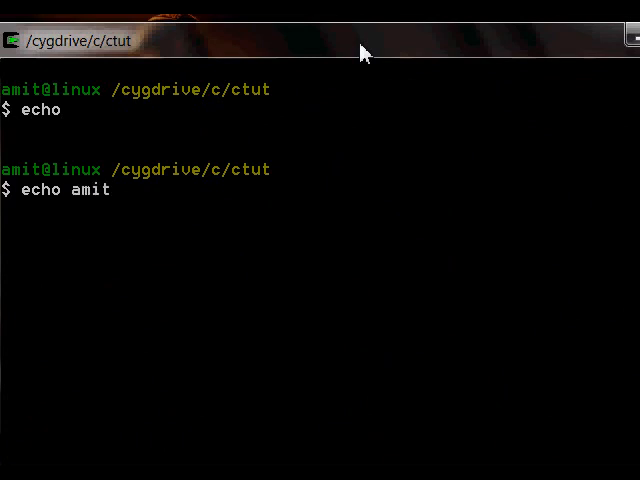
key("Return")
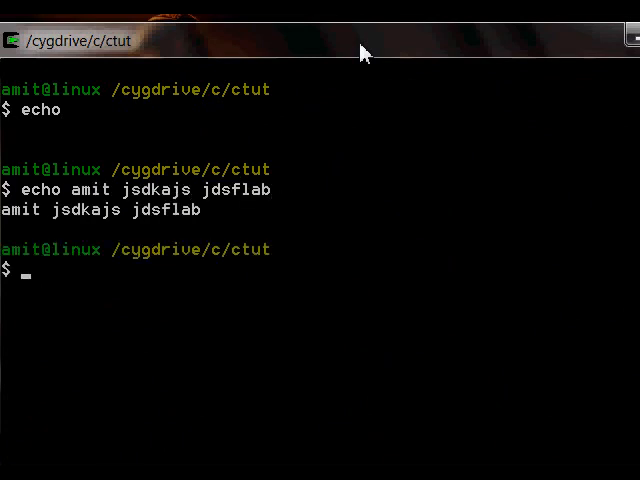
key("Return")
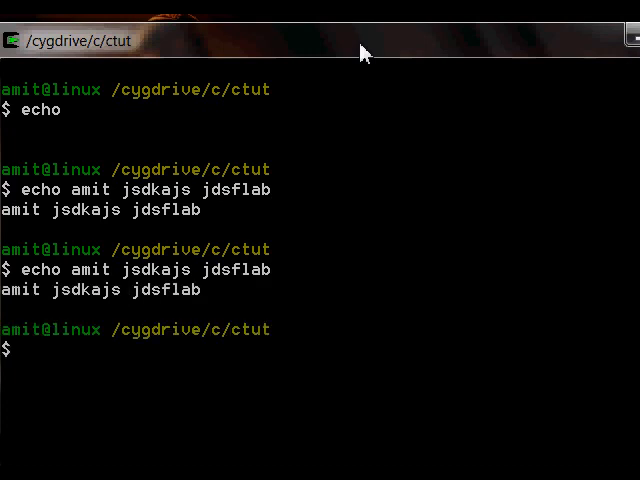
- Run echo with new words (amit j amidnas ndsanas) and see them printed on one line
type("echo amit j")
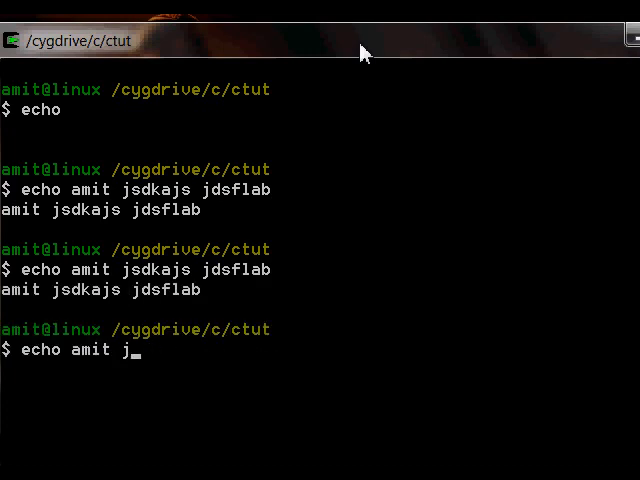
type("amidnas ndsanas")
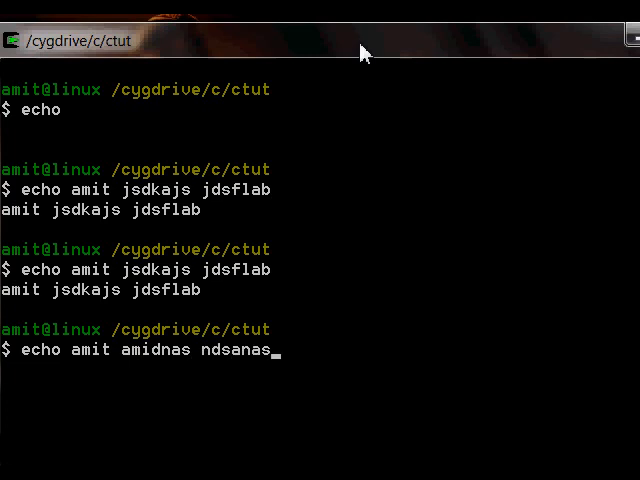
key("Return")
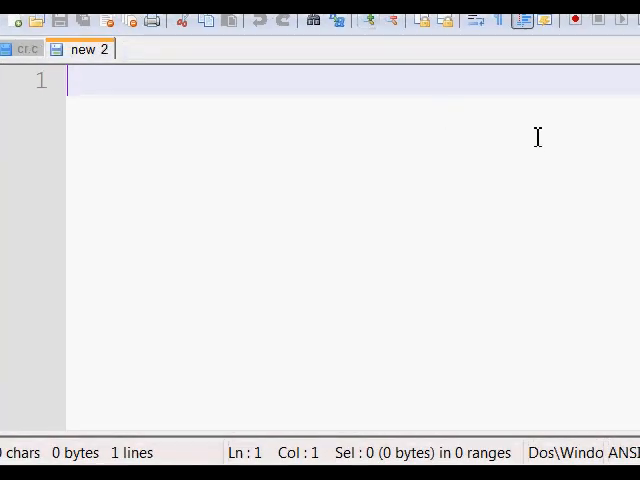
- Write the #include<stdio.h> line at the top of the new file
type("#inc")
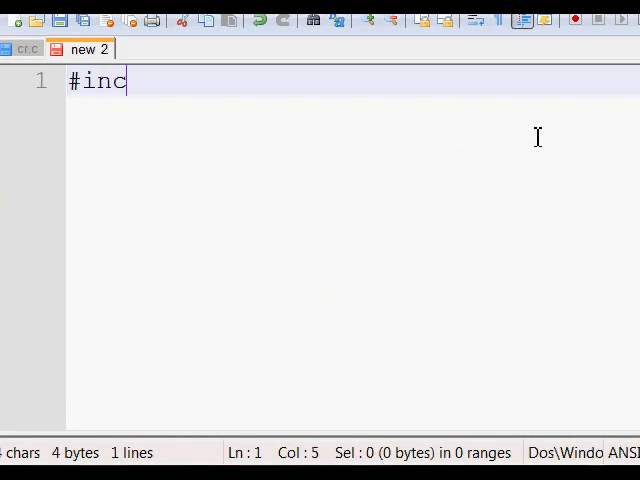
type("lude<st>")
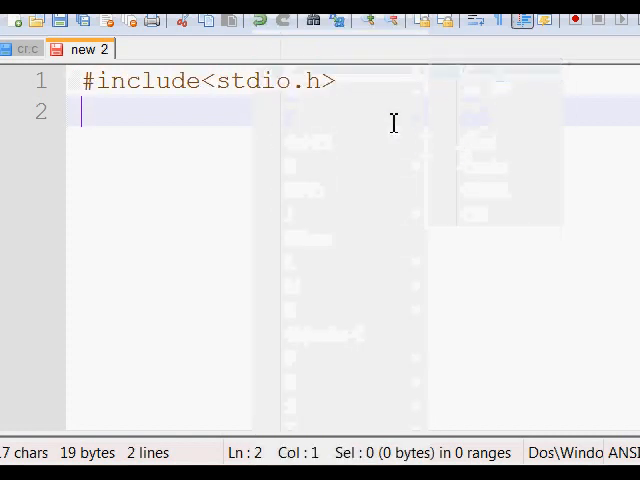
- Write main(int argc,char* argv[]) with an empty braced body and a blank line inside
type("int mai")
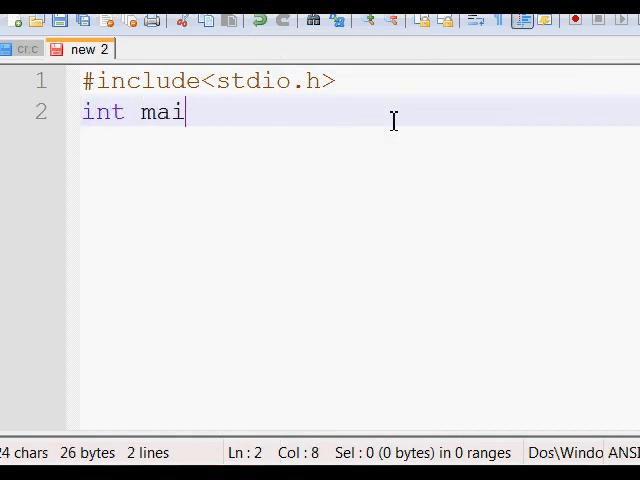
type("n(0")
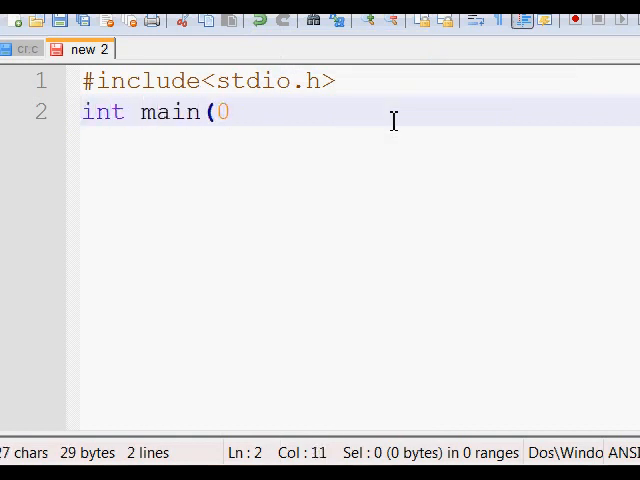
key("backspace")
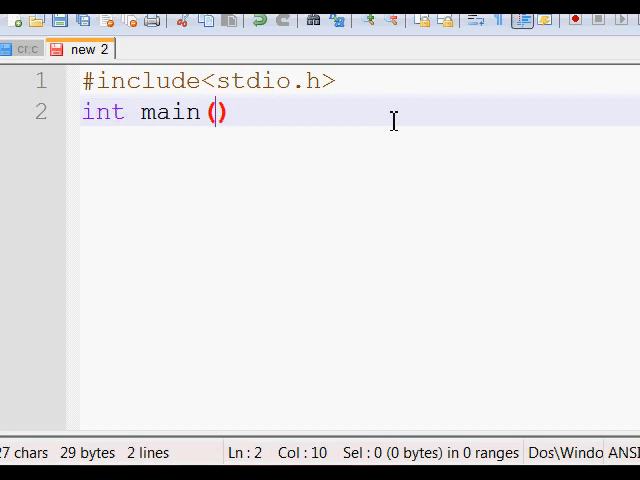
key("Backspace")
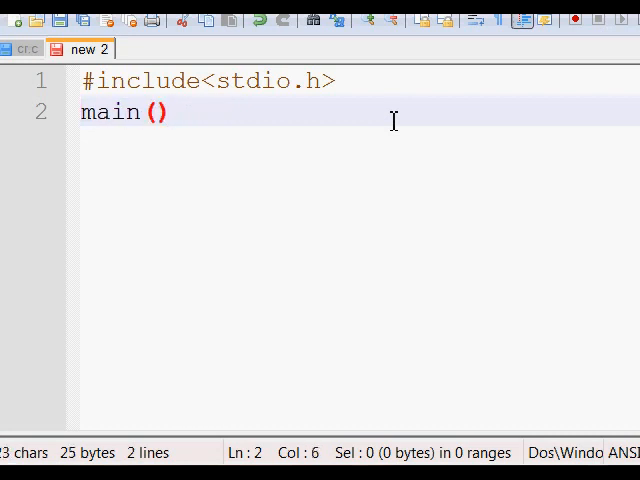
type("int")
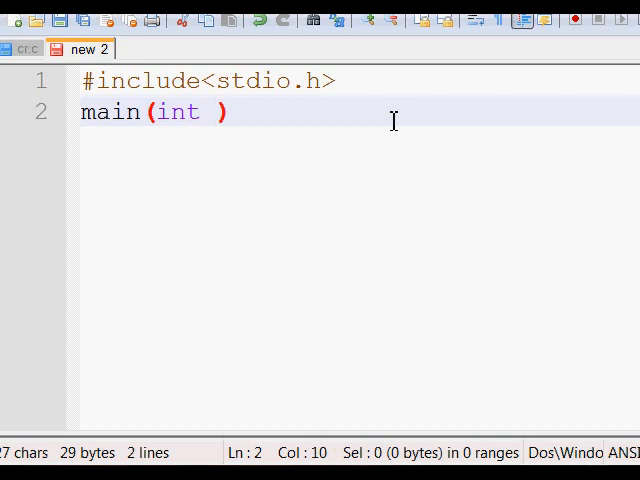
type("argc,")
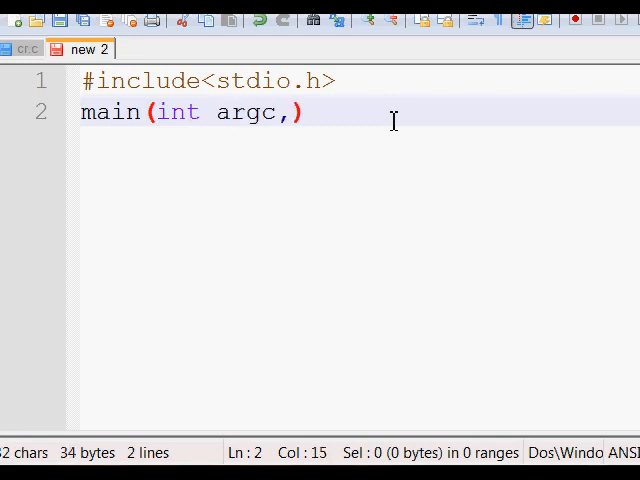
type("char*")
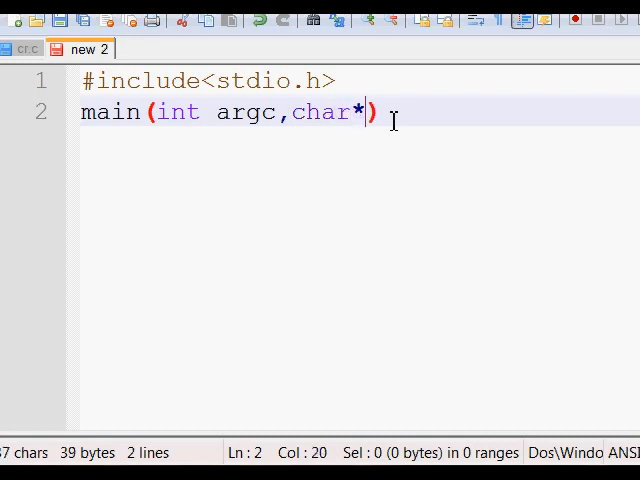
type("argv[]")
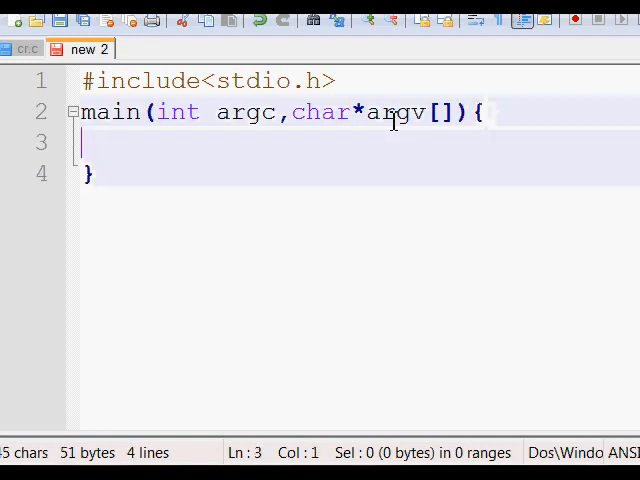
left_click(368, 112)
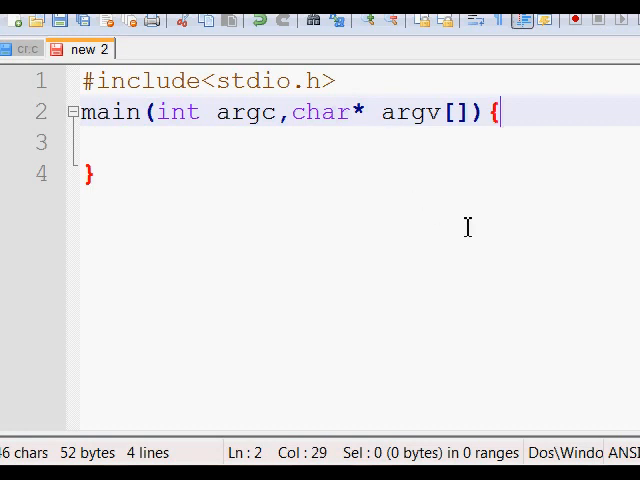
key("Return")
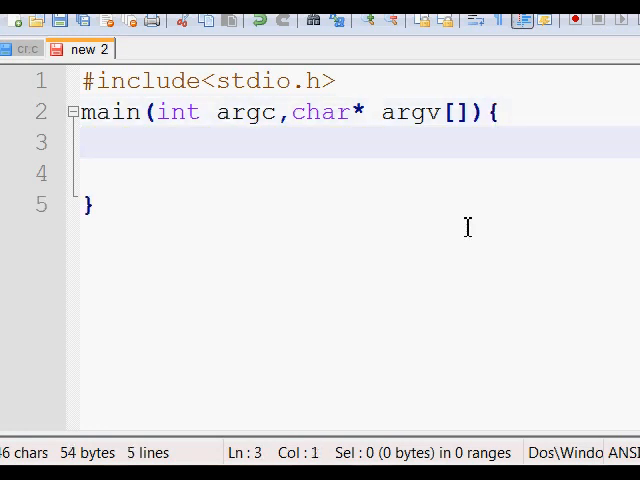
- Add an if (argc < 1) { condition checking for too few arguments
type("if")
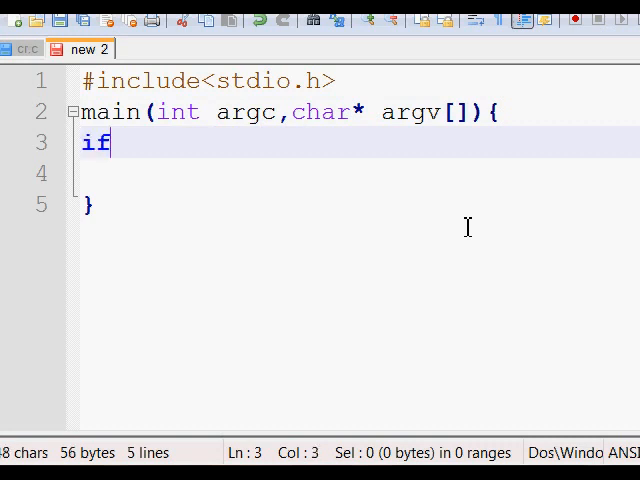
type("(argc (")
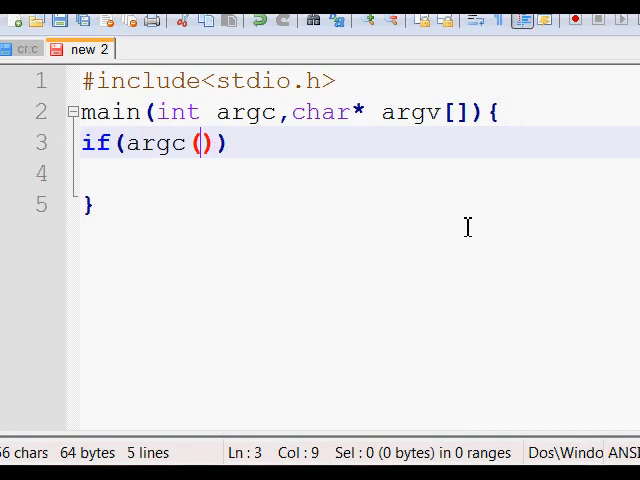
key("BackSpace")
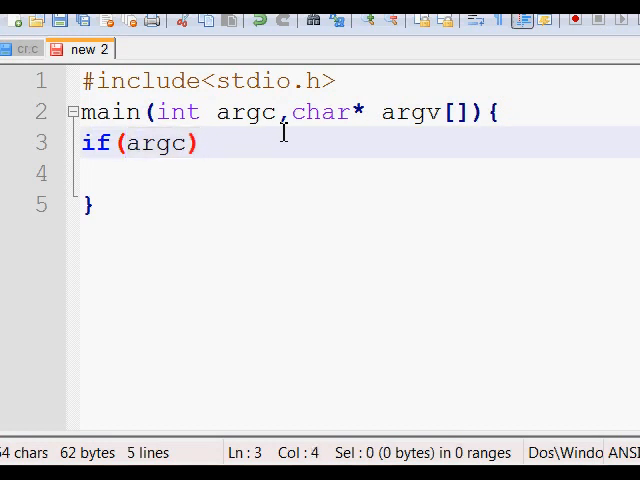
type("<")
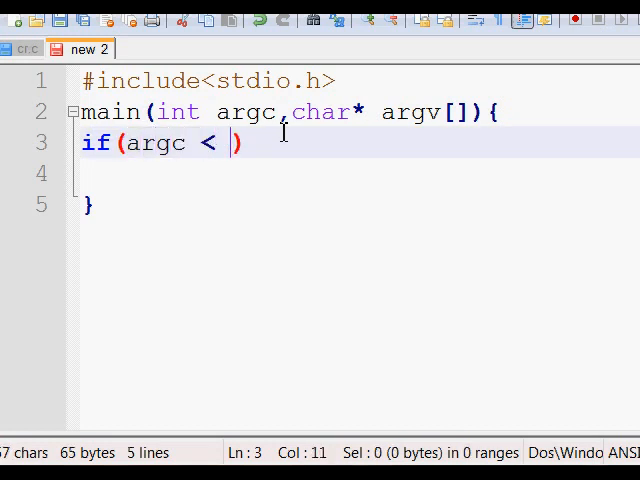
type("1")
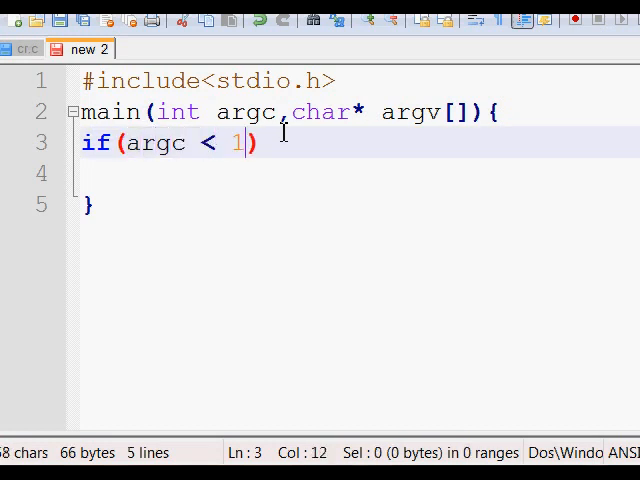
type("){")
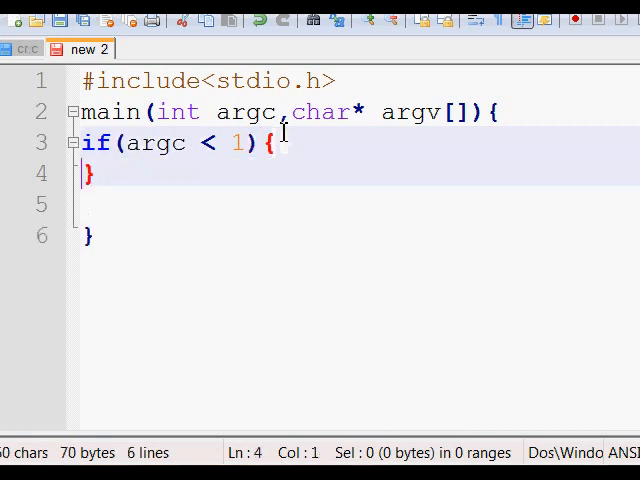
- Inside the if block write puts("nothing to show"); fixing the misspelled puts
type("prit")
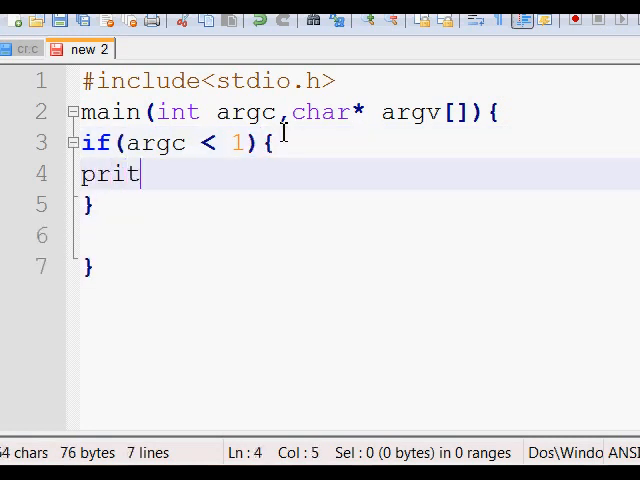
type("s()")
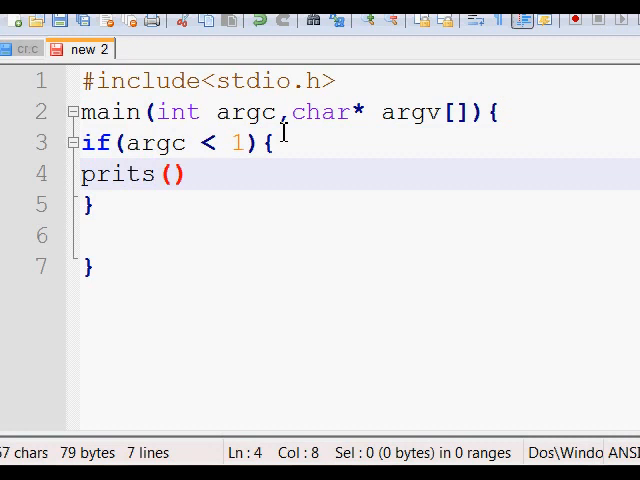
key("BackSpace")
type("u")
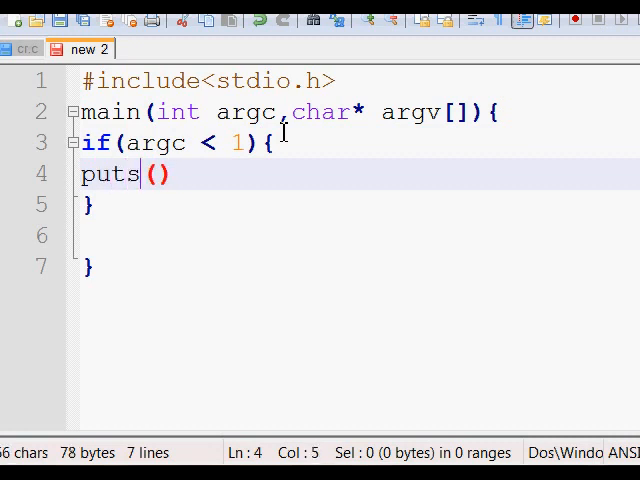
type("no")
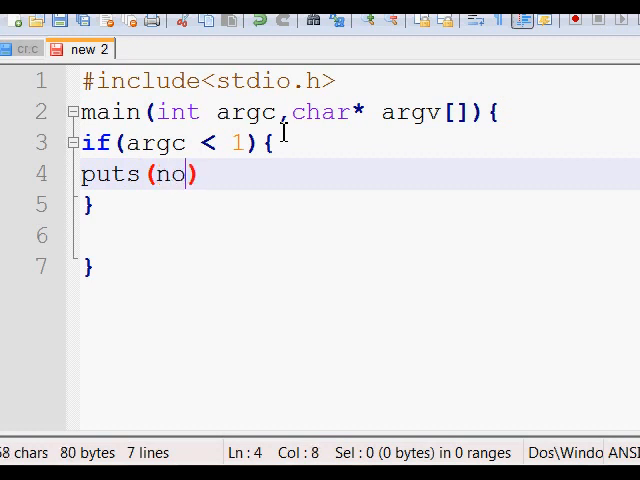
type("\"\"")
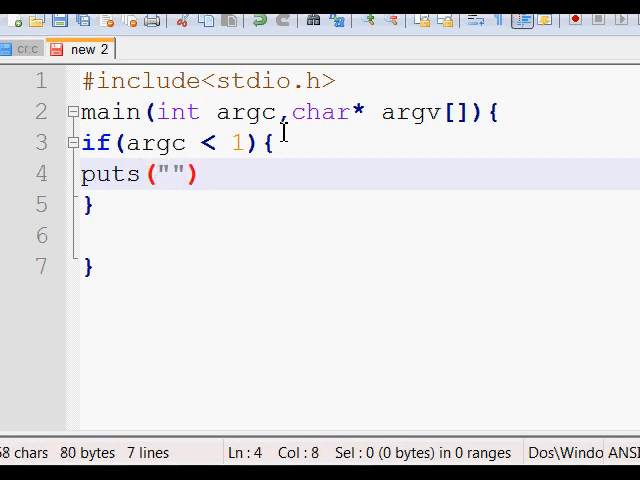
type("noth")
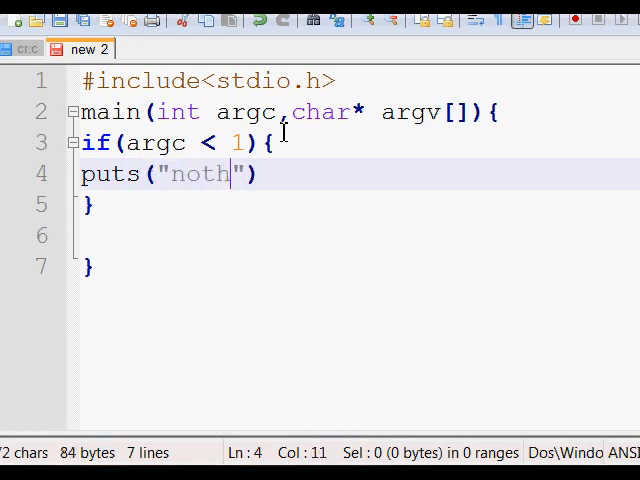
type("ing to show")
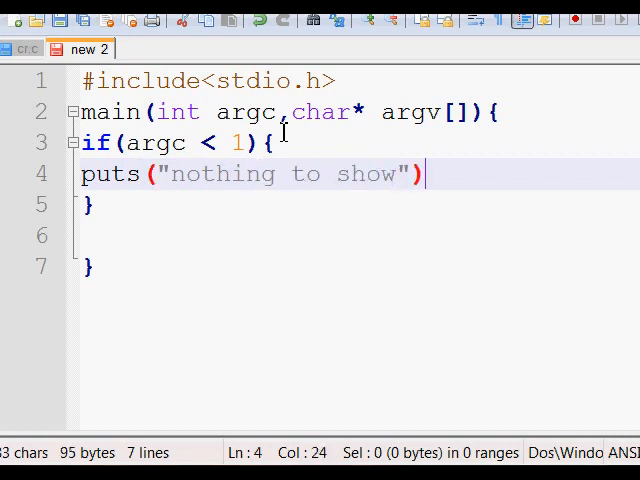
type(";")
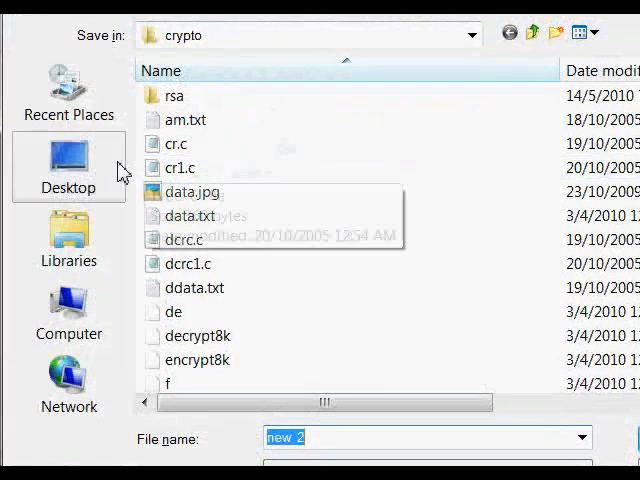
- Save the file as echocm.c under Computer > Local Disk (C:) > ctut
left_click(68, 312)
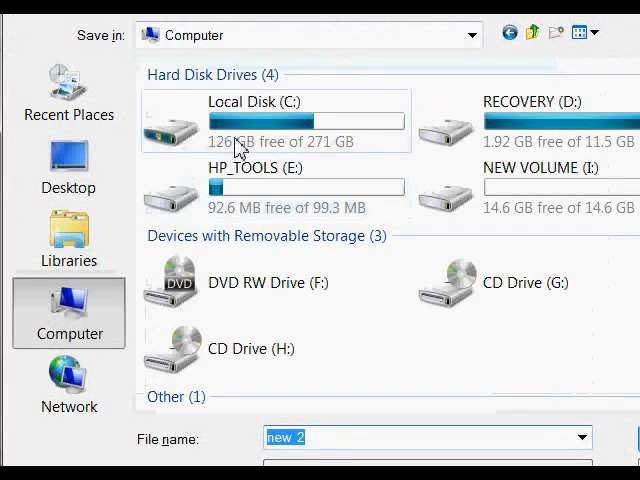
double_click(240, 120)
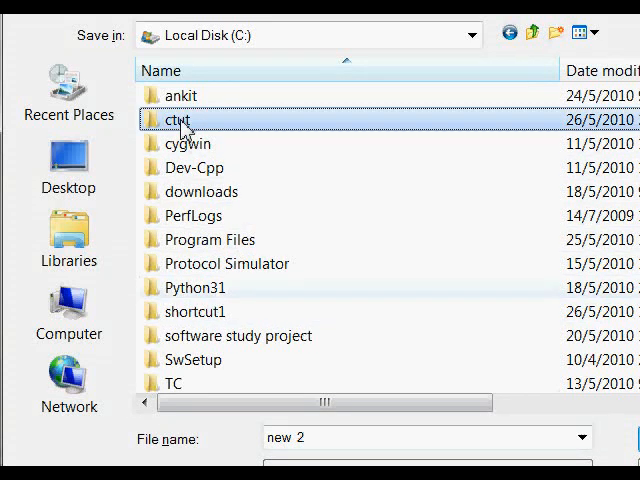
double_click(180, 120)
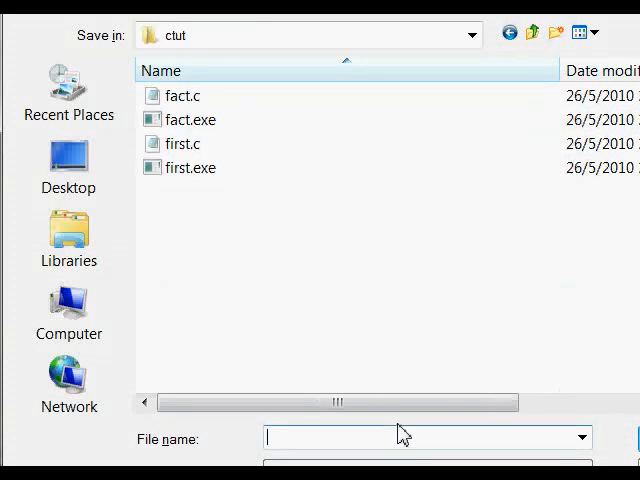
type("echocm")
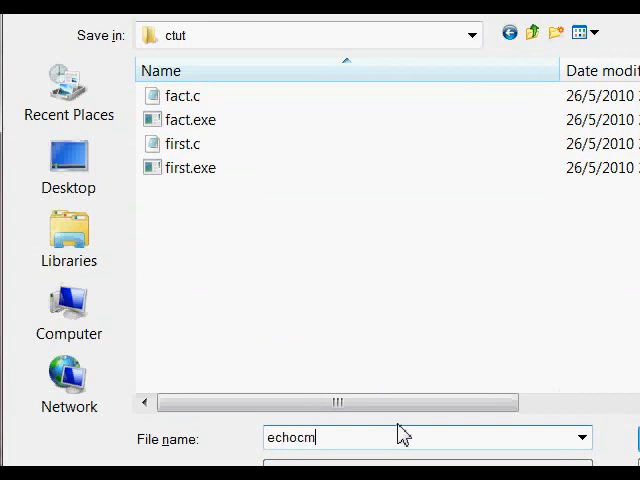
type(".")
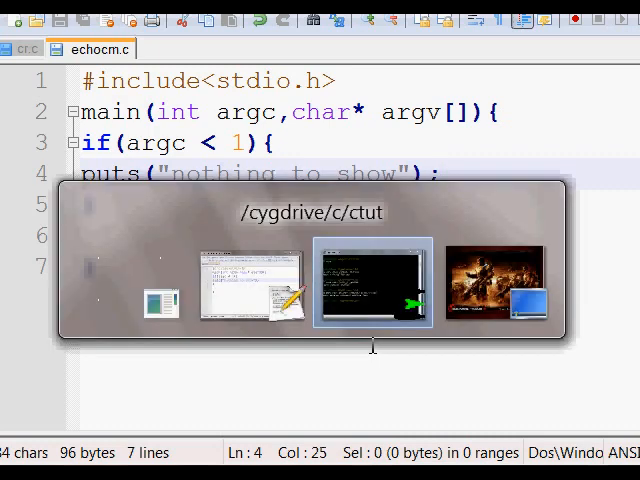
- In the terminal compile with gcc -o o echocm.c, retyping after a mistyped attempt
left_click(372, 280)
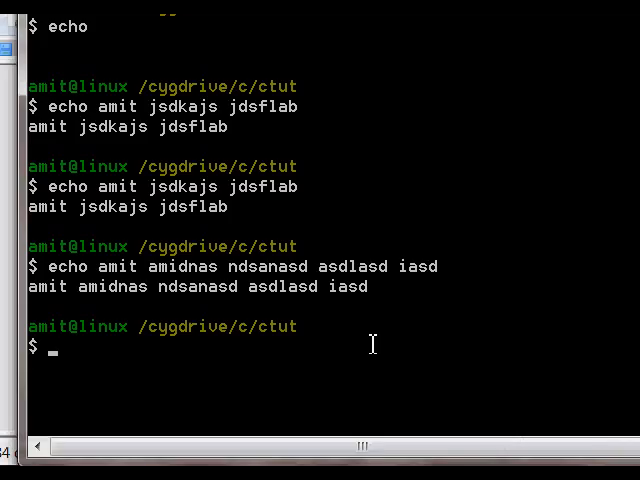
type("gcc o")
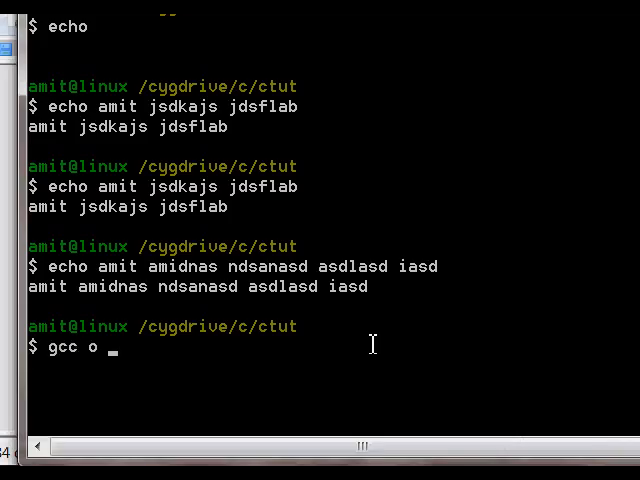
type("o")
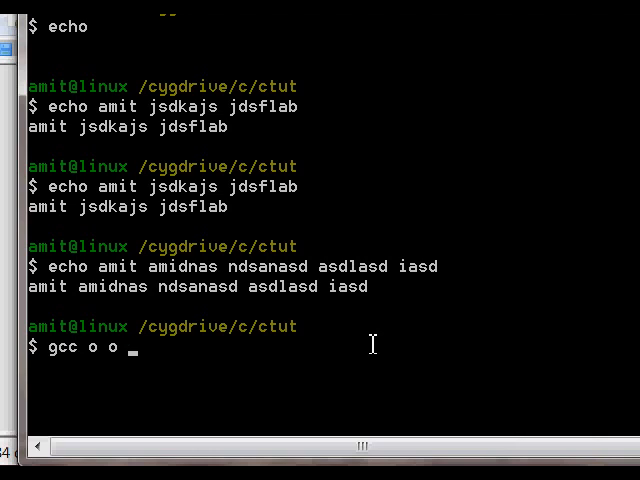
type("ech")
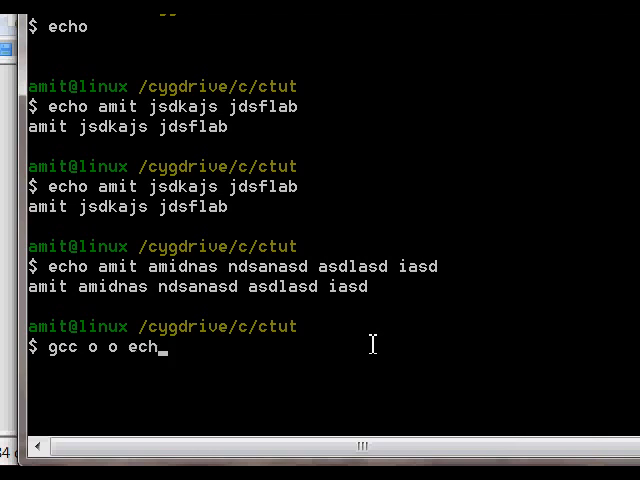
type("cmd")
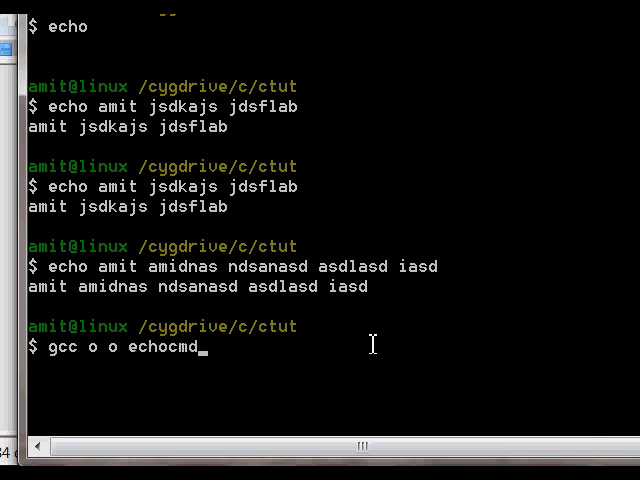
key("Return")
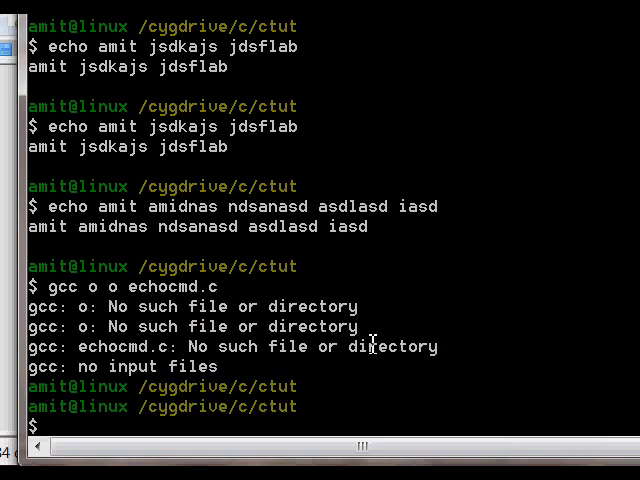
key("Return")
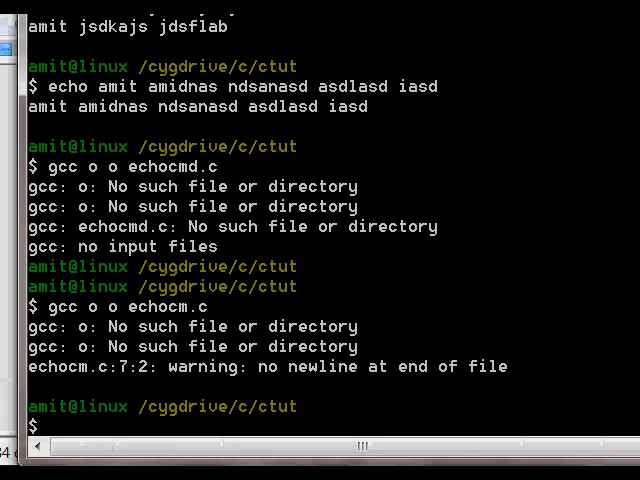
type("gcc o o echocm.c")
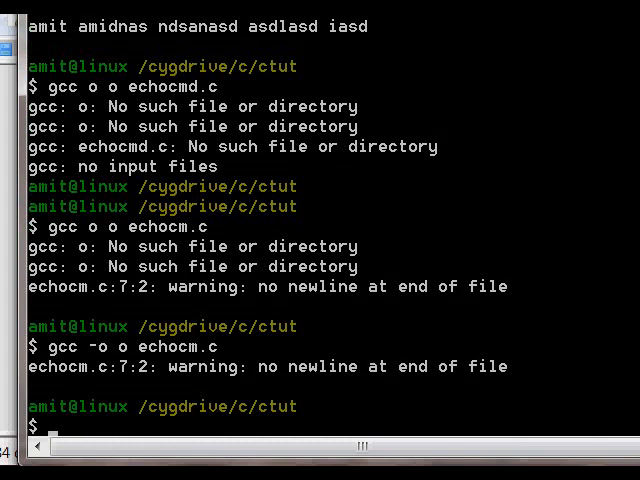
- Run ./o without and with arguments, changing the condition to argc <= 1 so it prints "nothing to show"
type("./o")
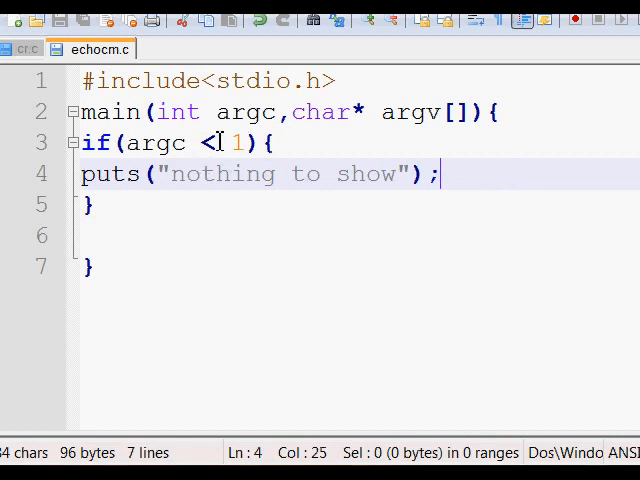
type("=")
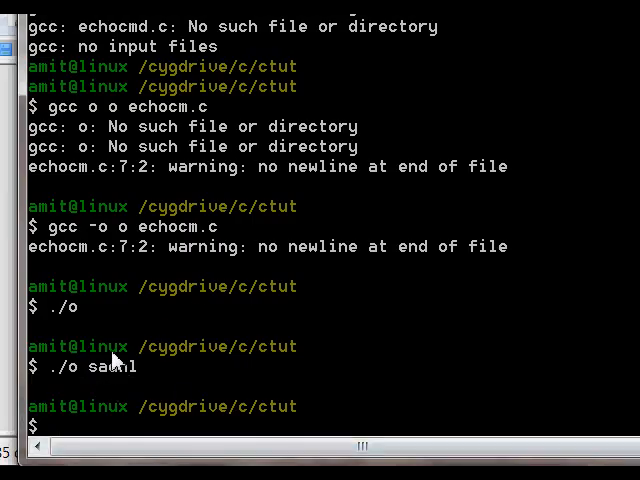
type("./o")
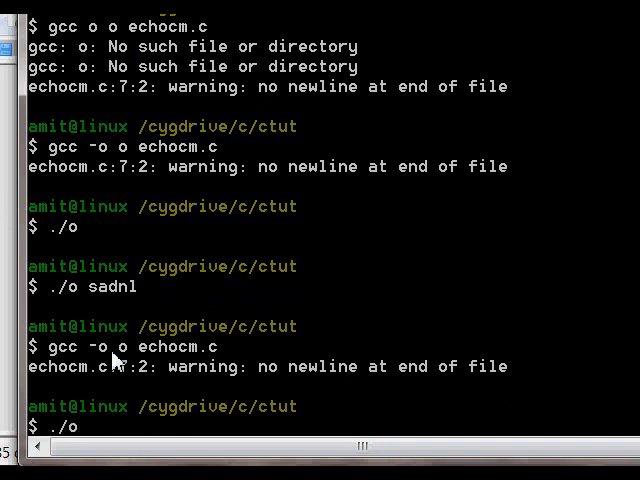
key("Return")
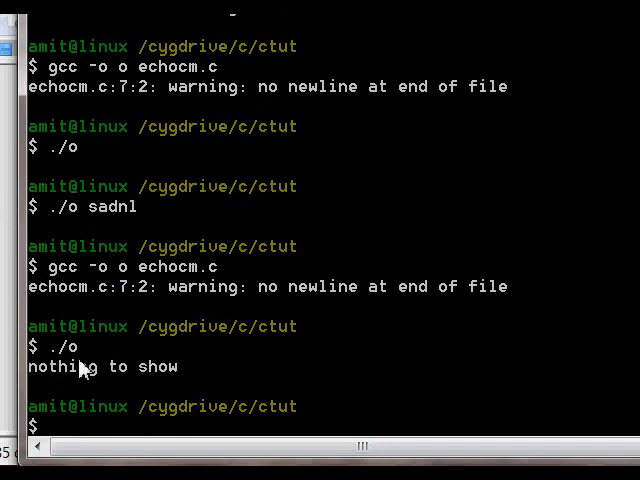
mouse_move(304, 320)
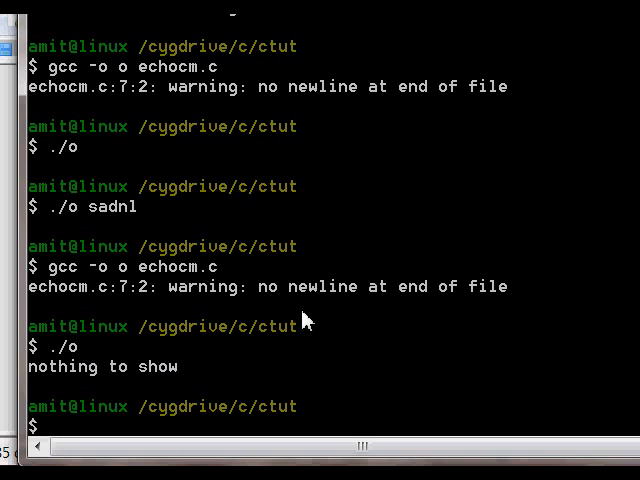
type("./o amit si")
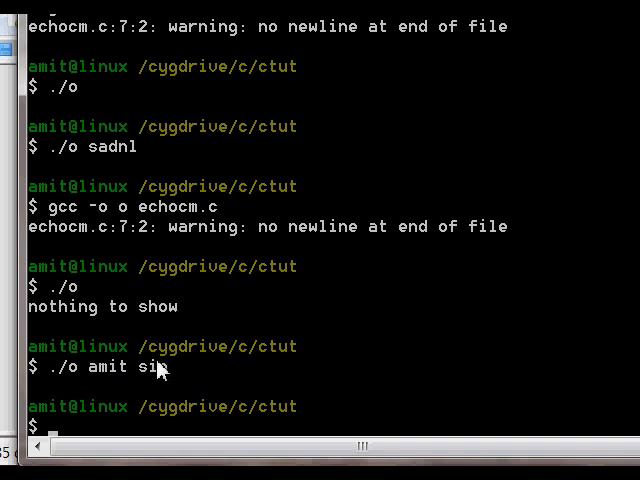
type("n")
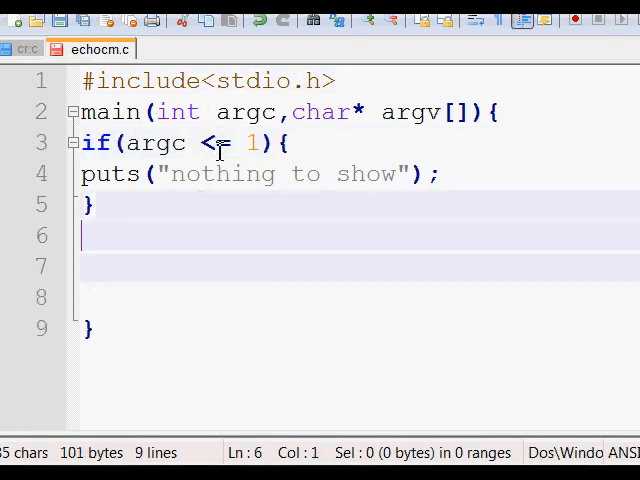
- Add an else branch and declare int i; above the if statement
type("else{")
left_click(354, 298)
type("}")
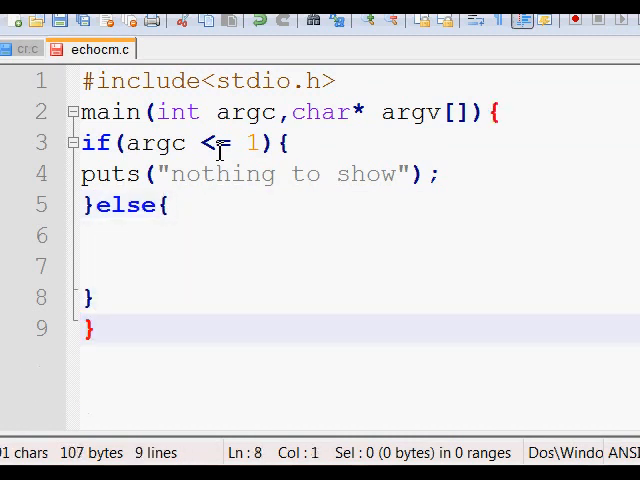
key("Return")
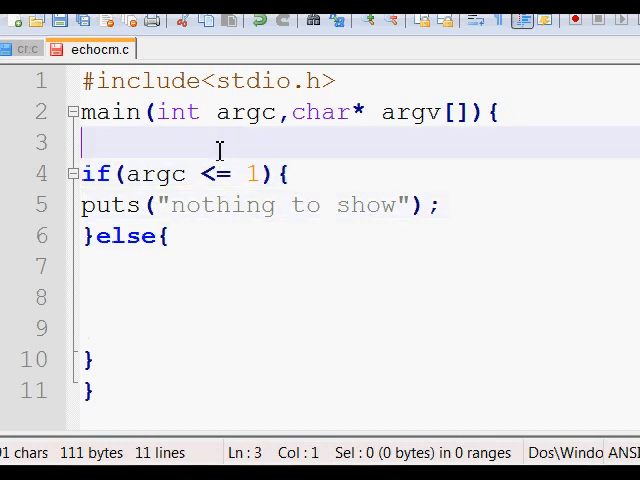
type("inti;")
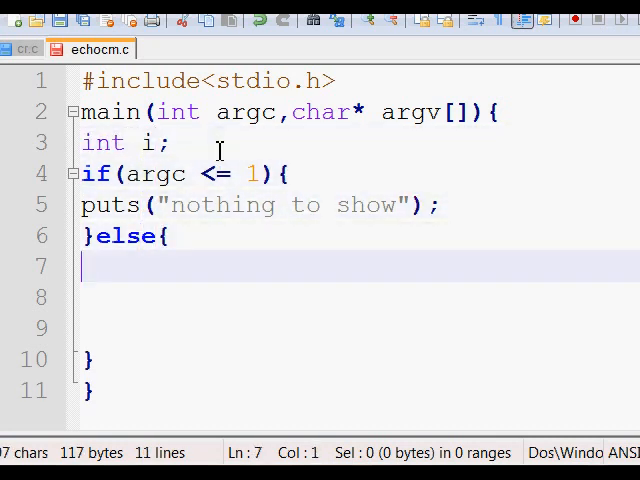
- Write for(i=1;i<argc;i++) { in the else branch, starting the index at 1
type("for(")
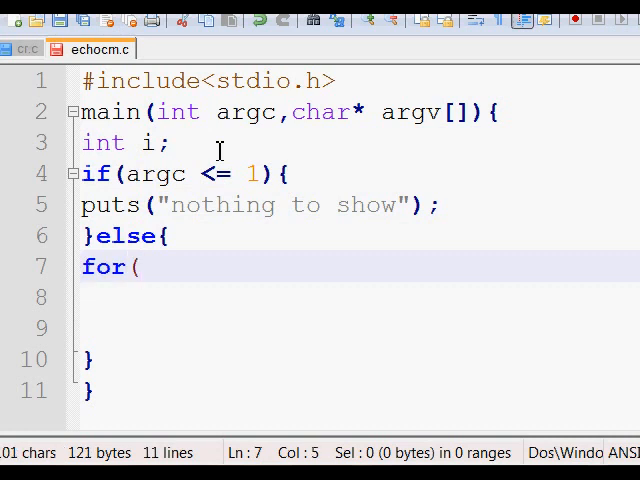
type("i)")
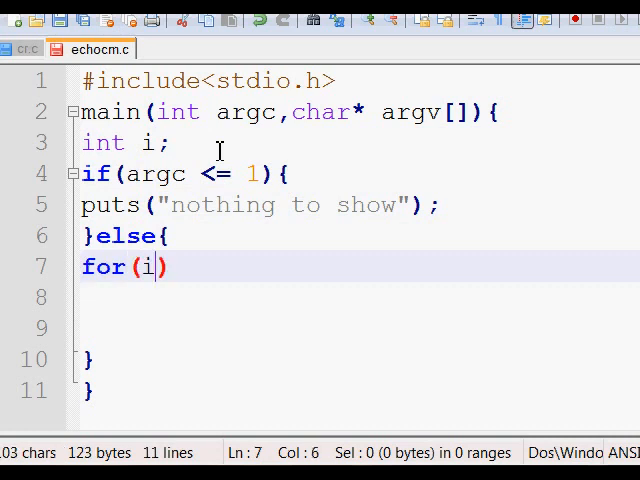
type("=0")
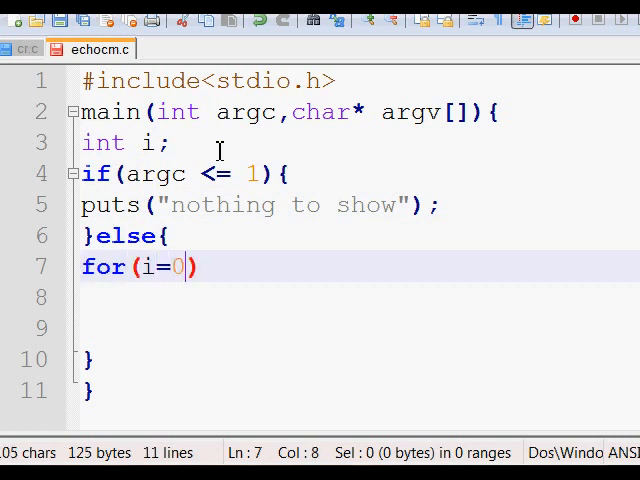
type(";i")
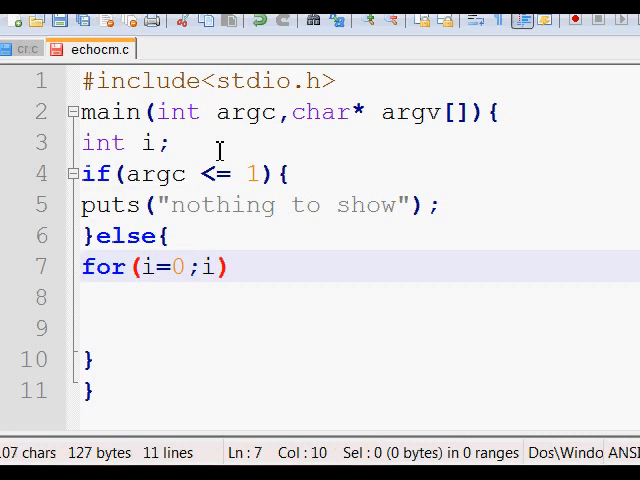
type("<argc")
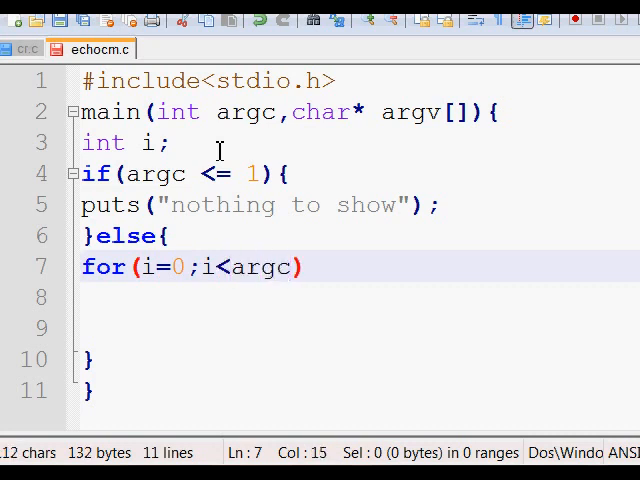
left_click(170, 268)
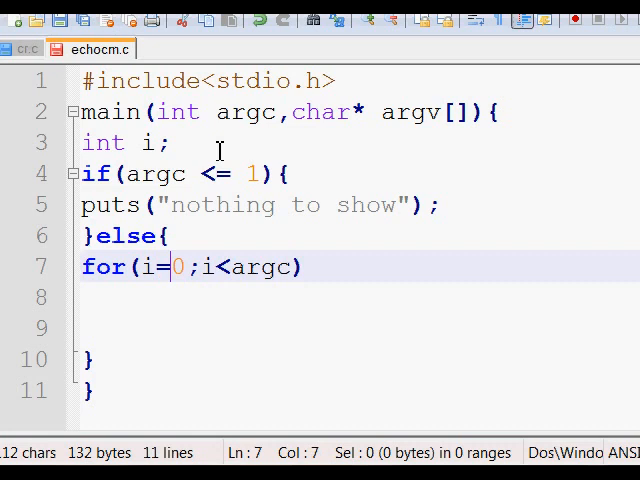
type("1")
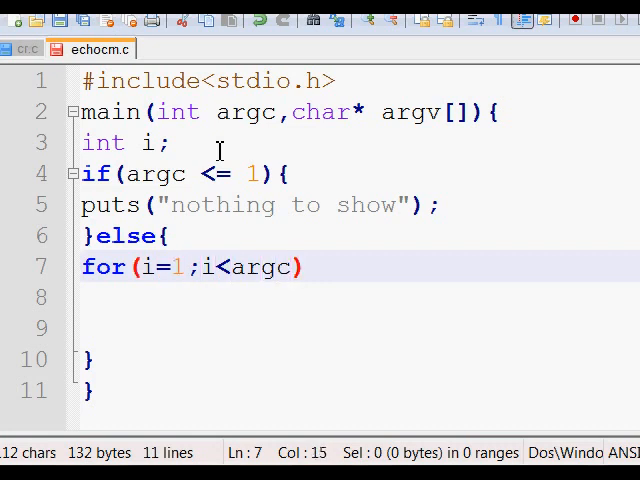
type(";i")
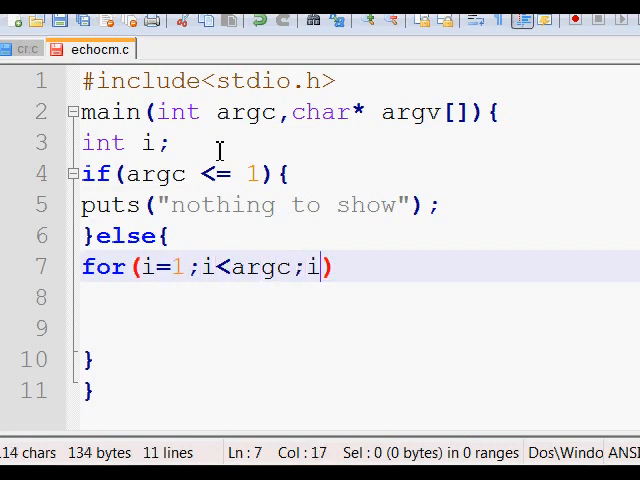
type("++) {")
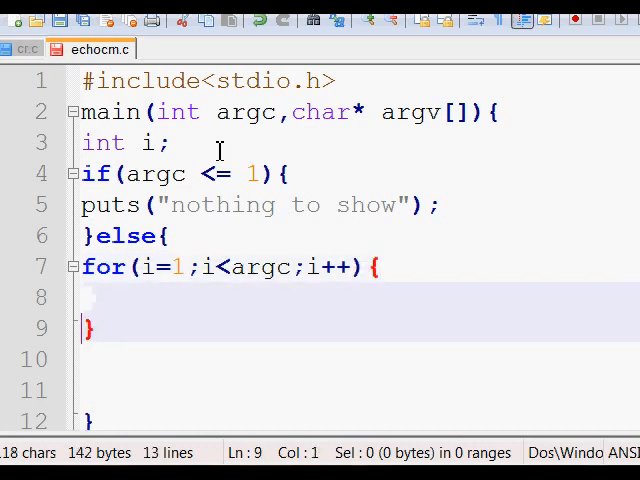
- Inside the loop call puts(argv[i]); to print each argument
type("p")
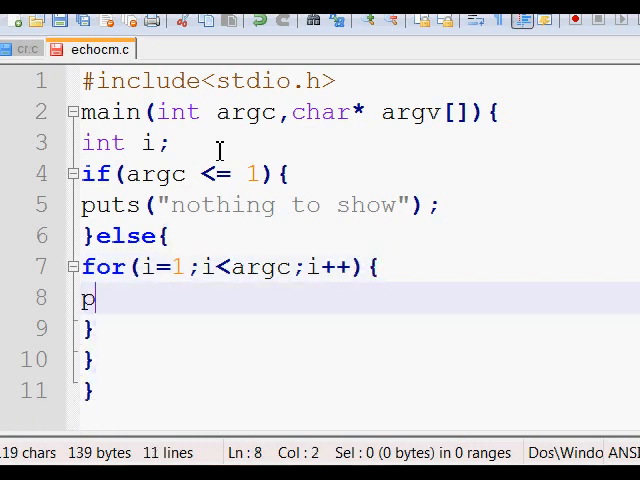
type("uts ()")
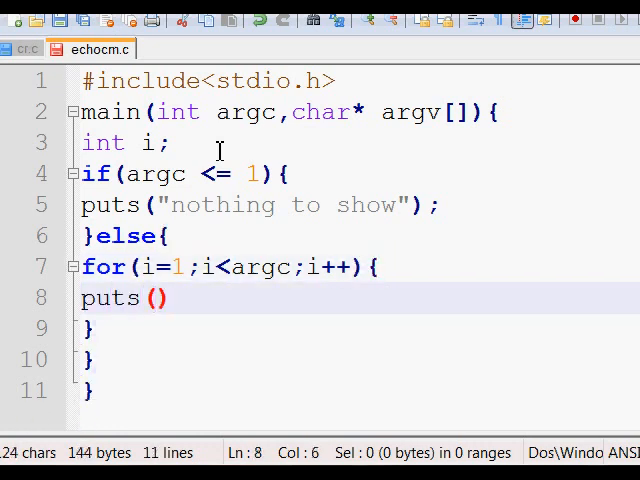
type("argv")
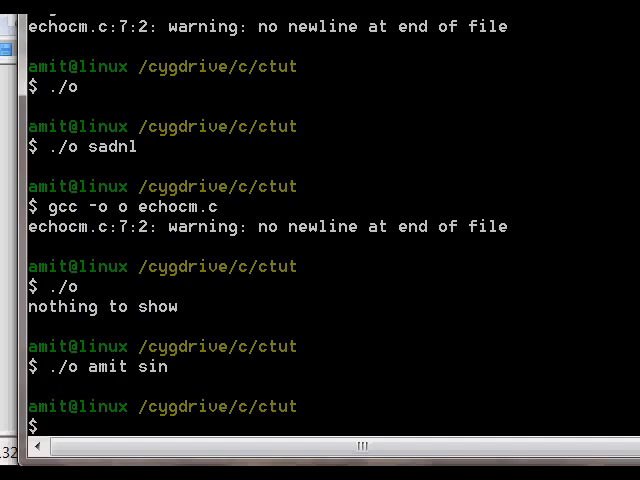
- Recompile echocm.c into o and run ./o amit is my name after a mistyped try
key("Return")
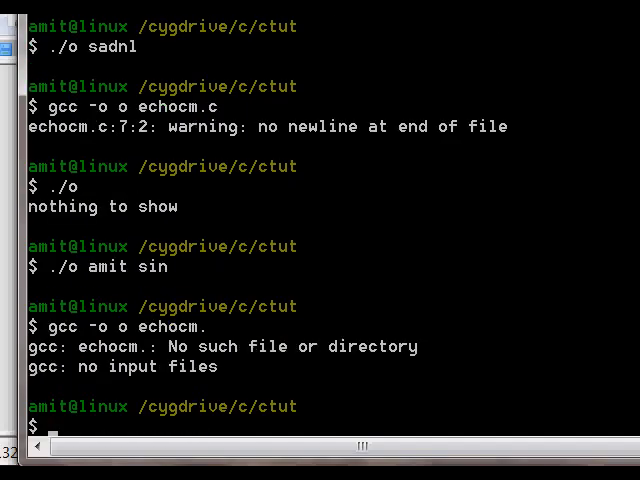
type("./o sadn1")
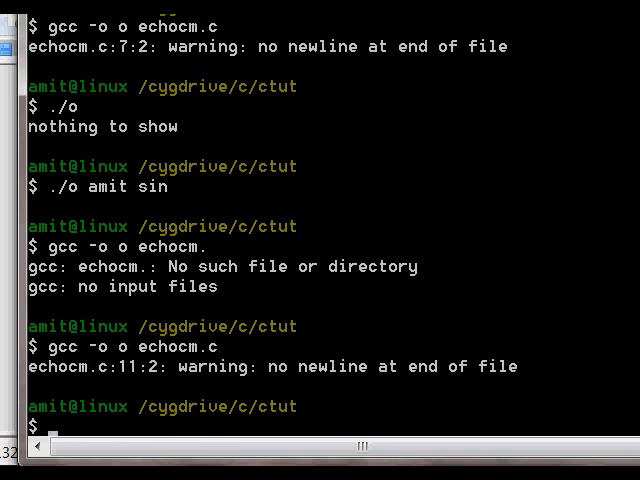
type("./o")
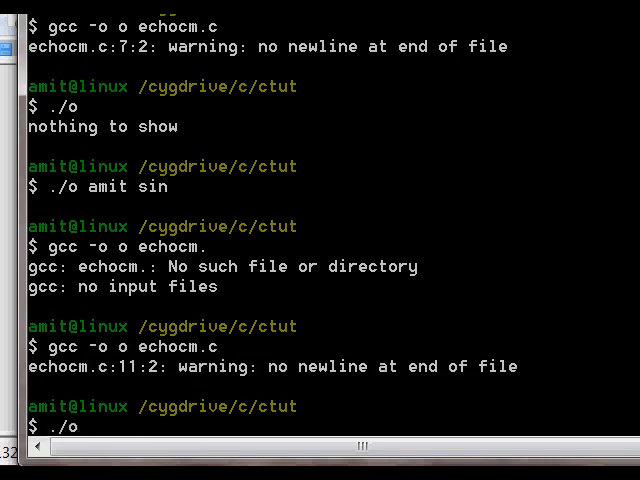
type("amit i")
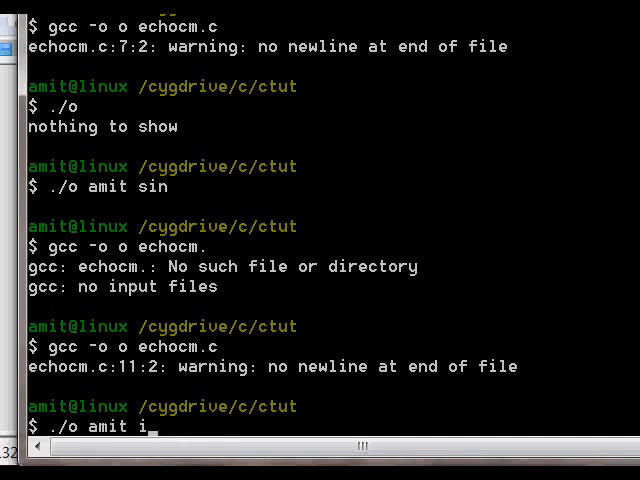
type("s my nam")
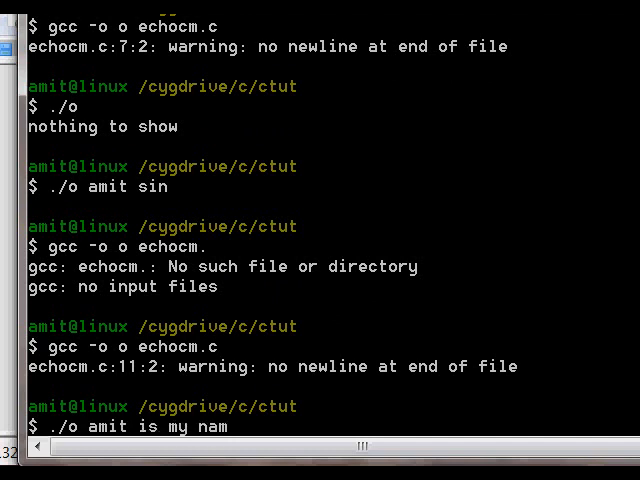
key("Return")
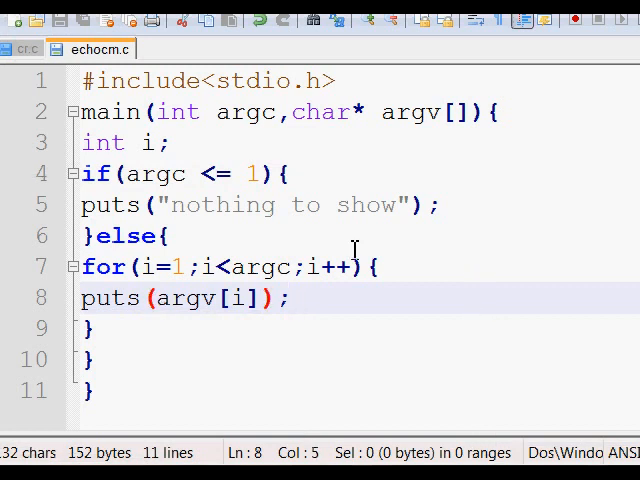
- Replace puts with printf and a format string so the loop prints argv[i]
type("prin")
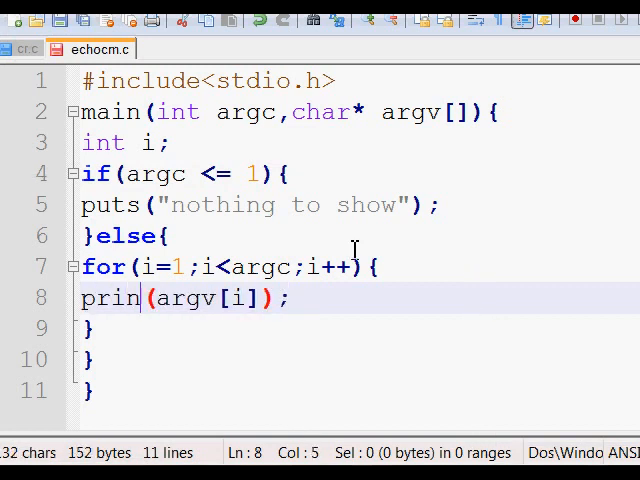
type("tf")
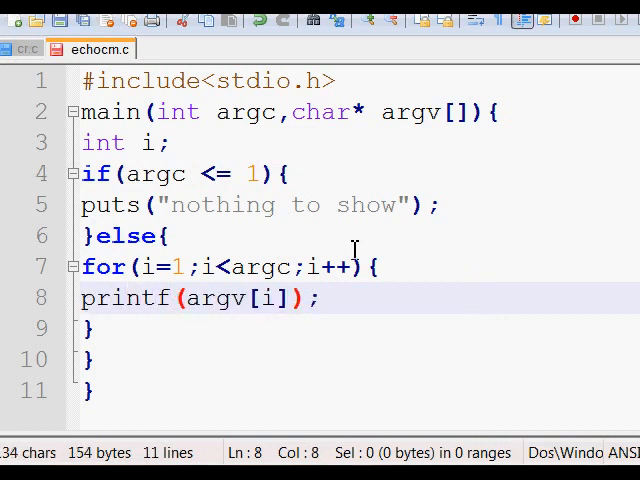
type("\"%d\"")
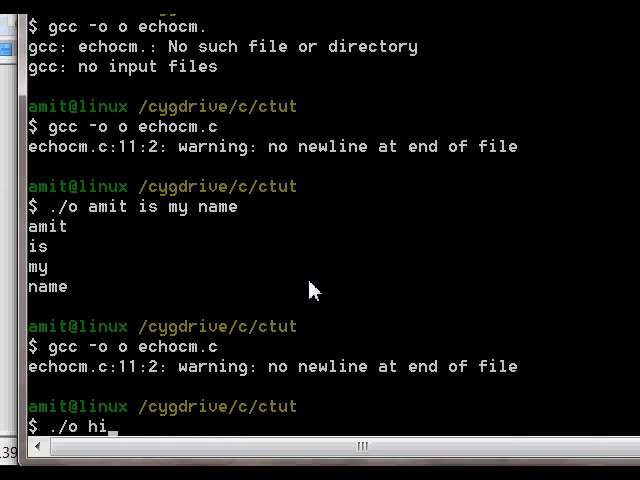
- Run ./o hi did u learn from this, which prints the words joined together
type("did u l")
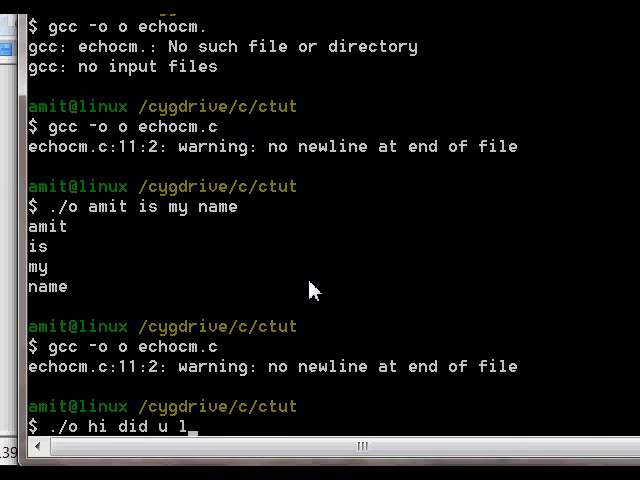
type("earn")
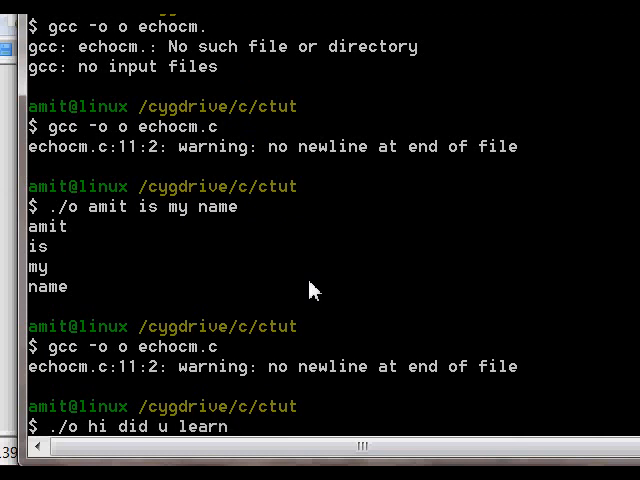
type("from this")
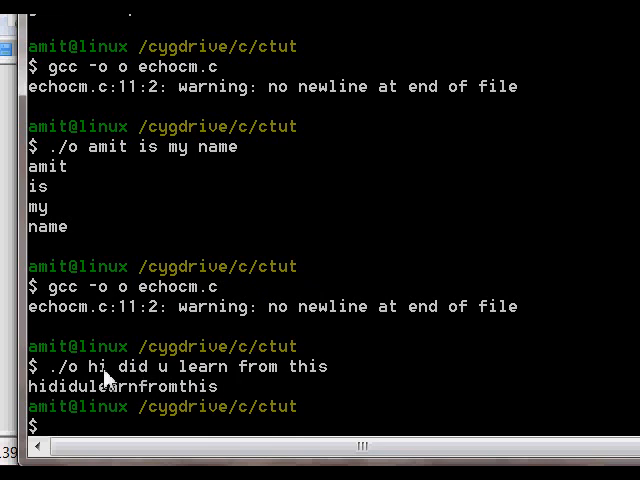
mouse_move(118, 378)
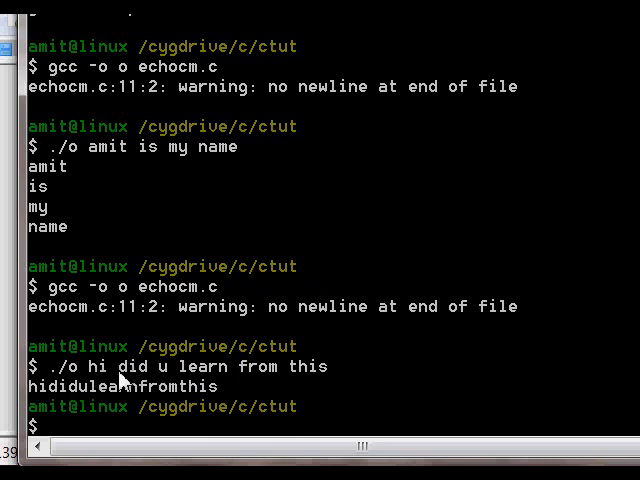
mouse_move(304, 360)
type("gcc -o o echocm.c")
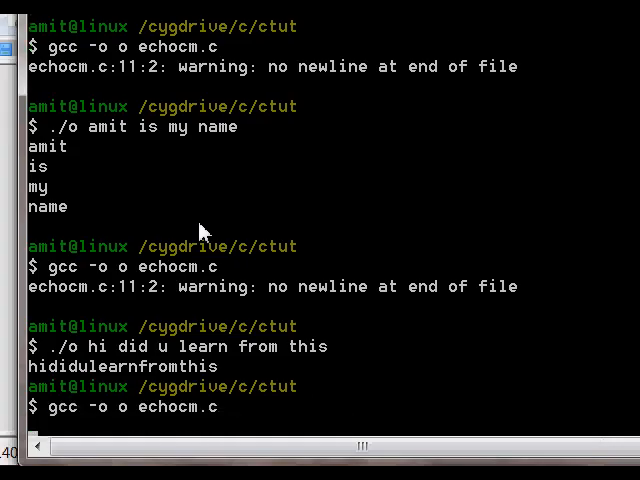
- Run echo hi did u learn from this and ./o with the same words to confirm matching spaced output
scroll("down", 3)
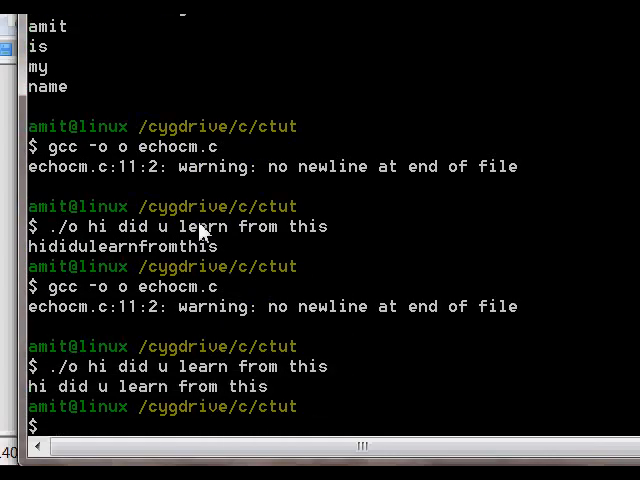
mouse_move(190, 388)
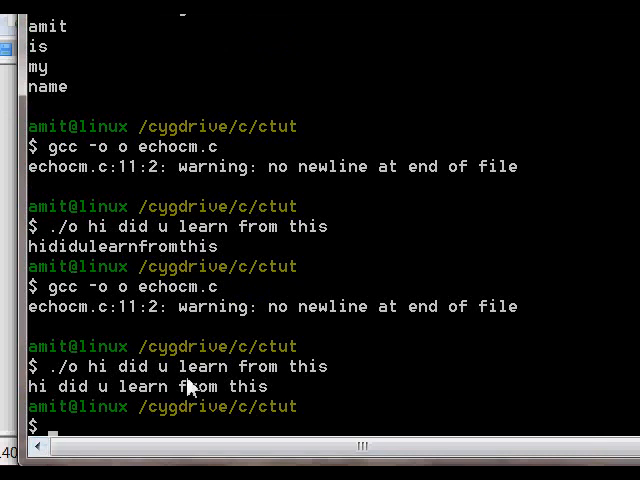
mouse_move(344, 368)
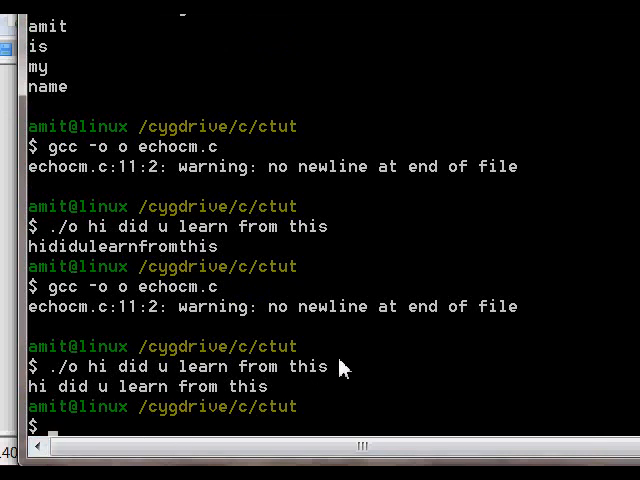
type("hi did u learn from this")
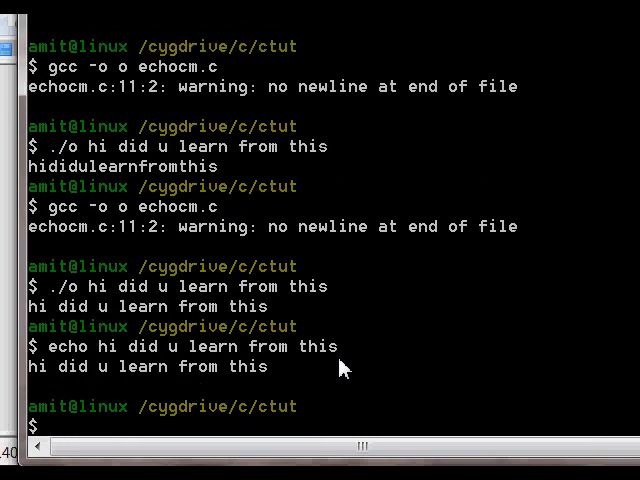
type("./o hi did u learn from this")
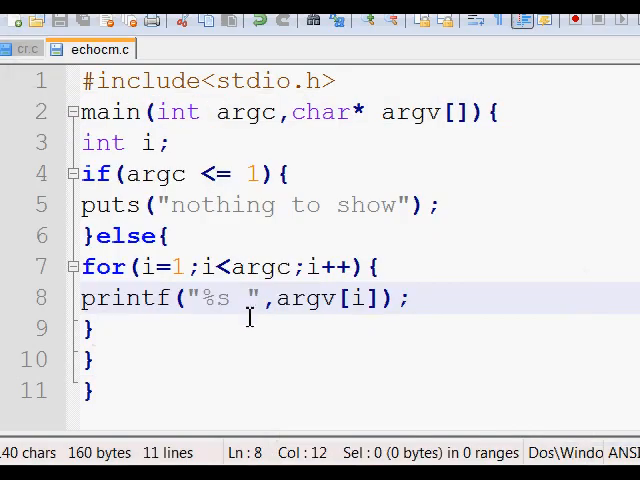
- Add printf("\n"); on line 10 after the loop's closing brace
left_click(90, 328)
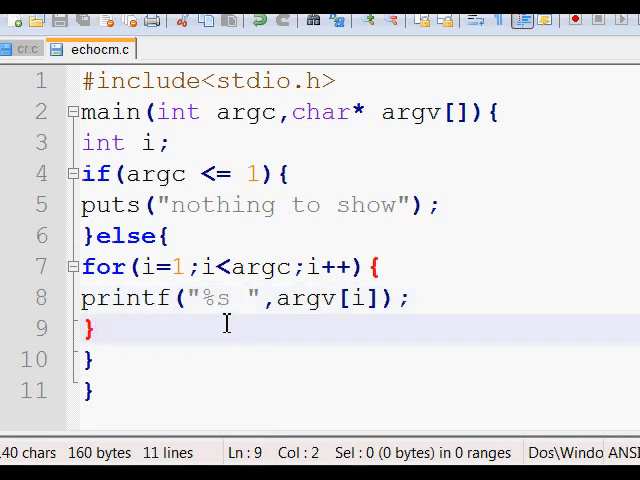
type("print")
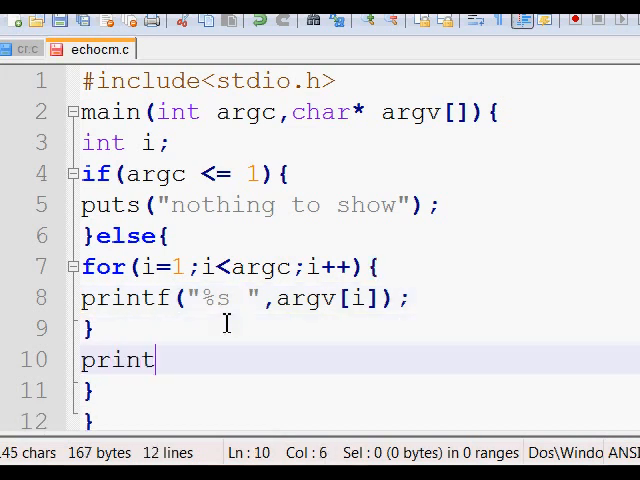
type("f(\"")
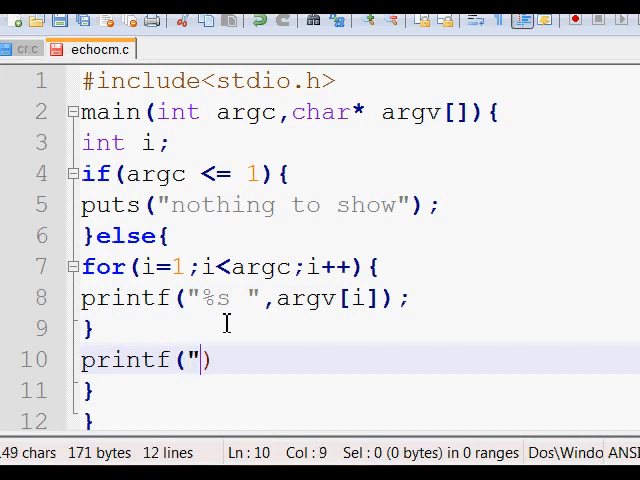
type("\\n\");")
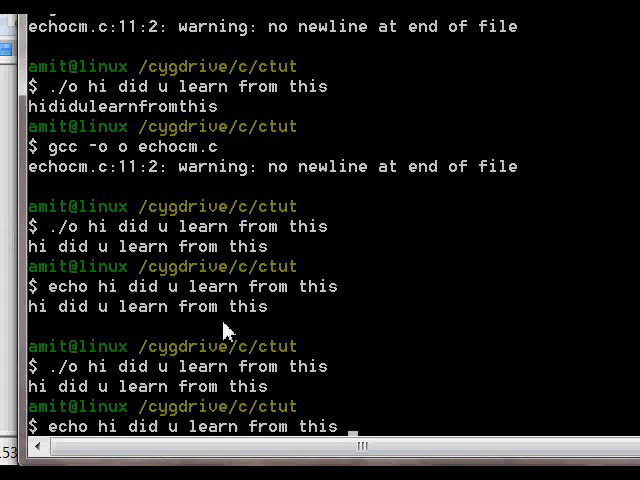
- Run the command at the prompt to echo 'hi did u learn from this'
key("Return")
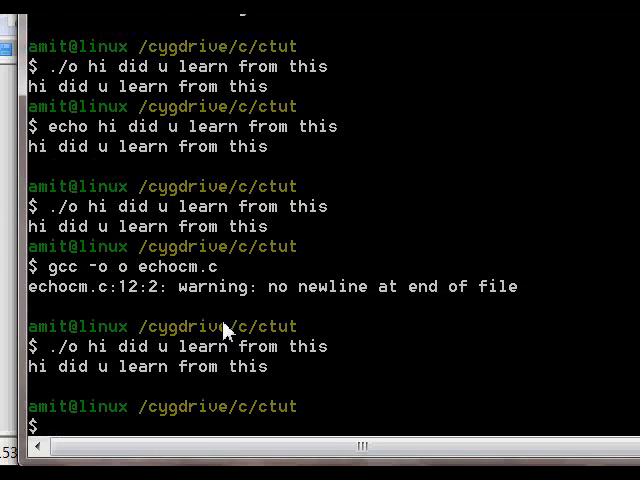
mouse_move(184, 312)
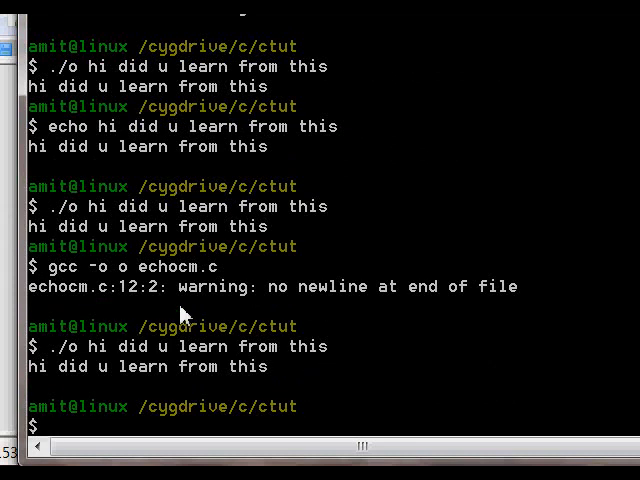